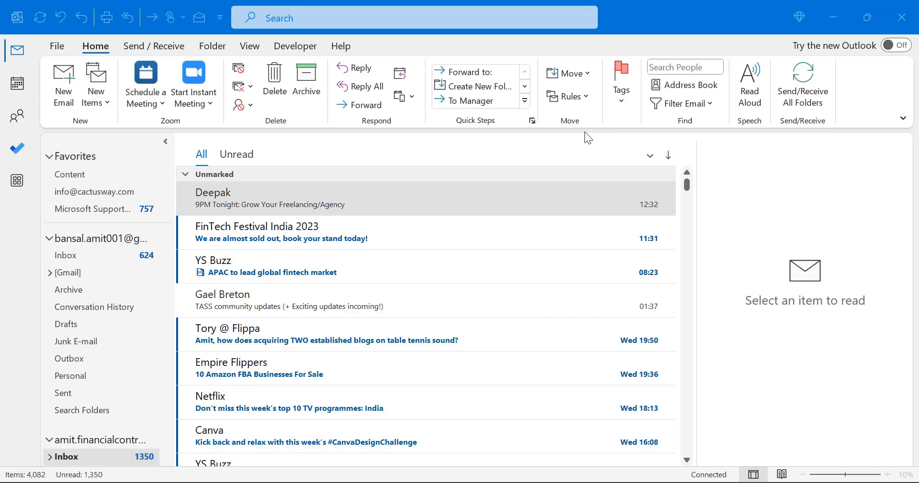
{"action": "mouse_move", "coordinate": [293, 368]}
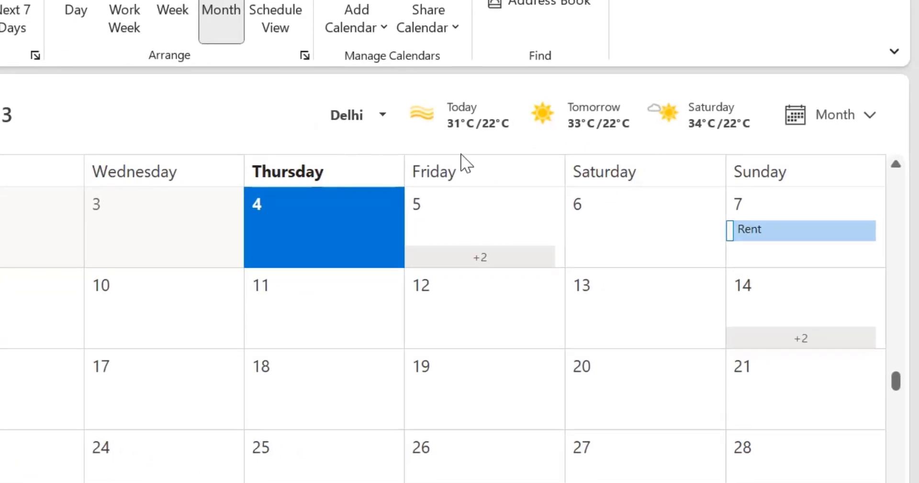
{"action": "mouse_move", "coordinate": [319, 146]}
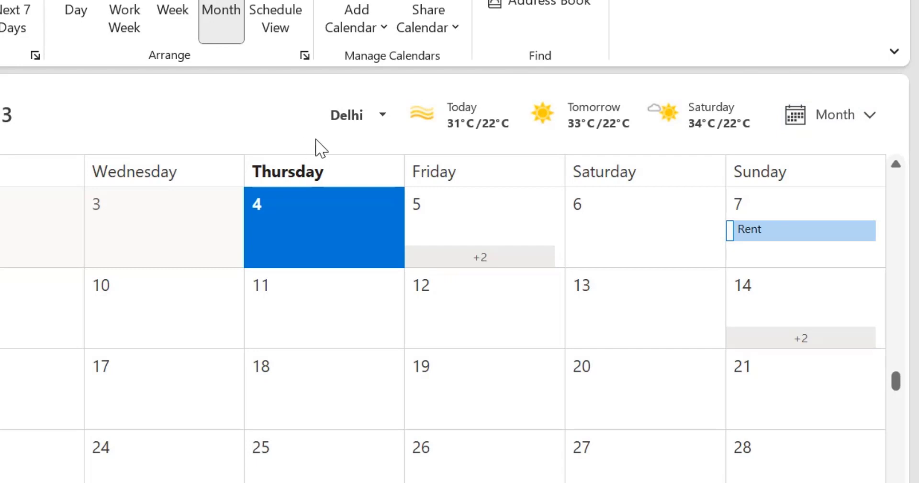
{"action": "mouse_move", "coordinate": [464, 142]}
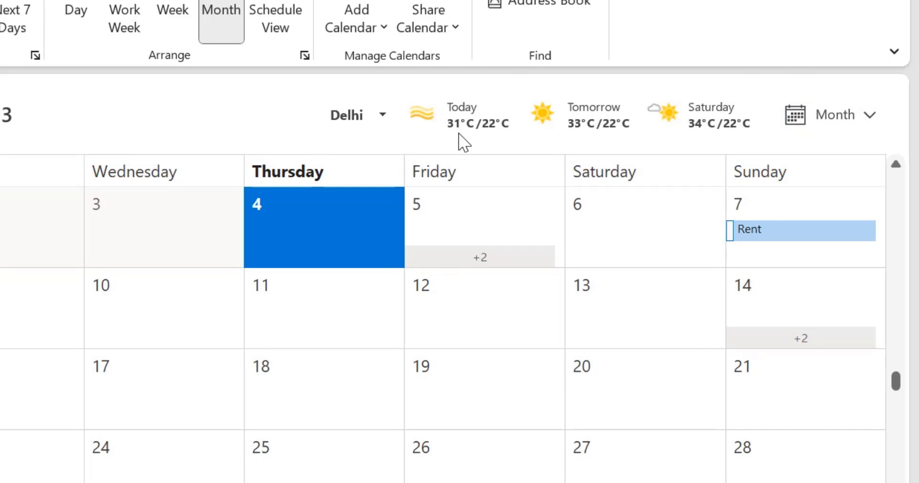
{"action": "mouse_move", "coordinate": [480, 144]}
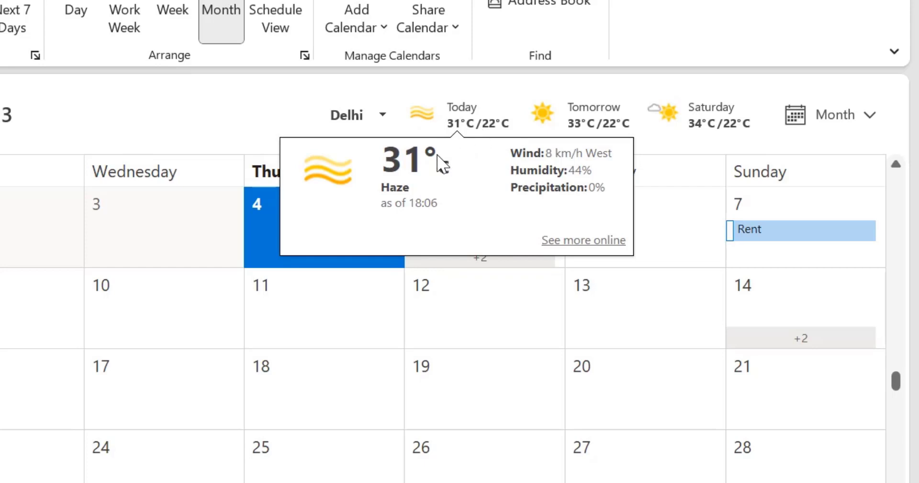
{"action": "mouse_move", "coordinate": [448, 169]}
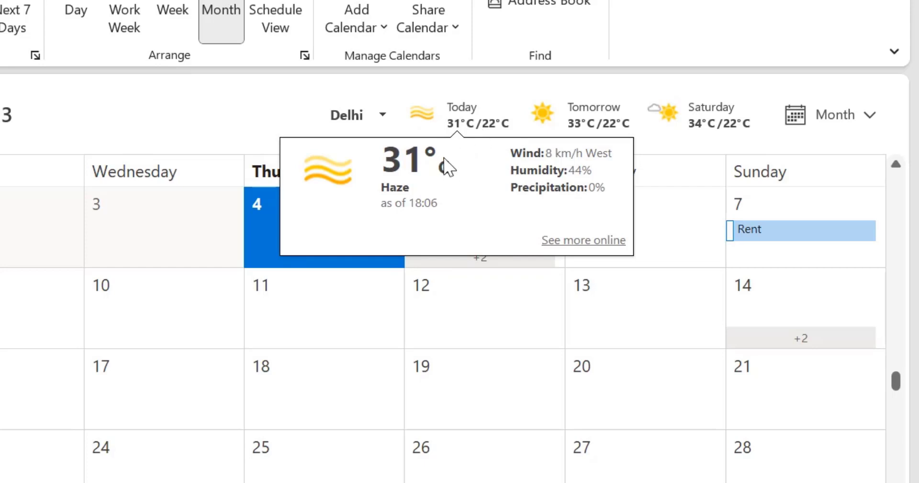
{"action": "mouse_move", "coordinate": [384, 115]}
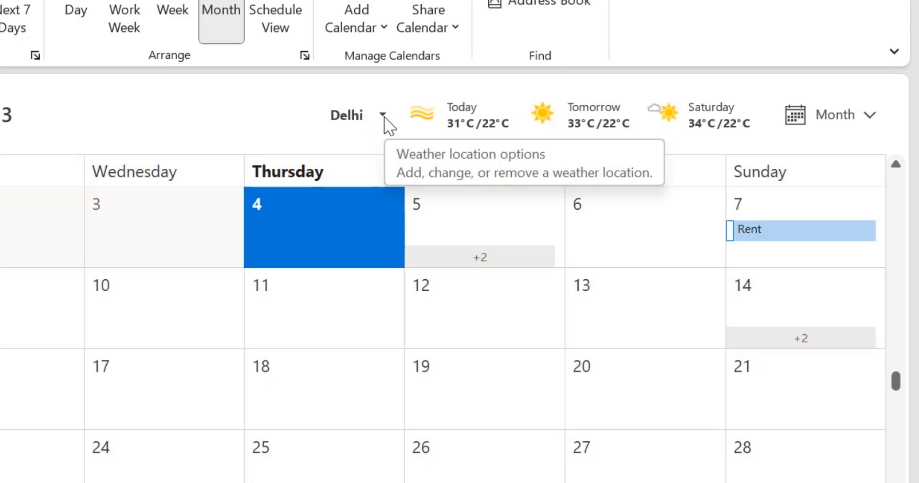
{"action": "mouse_move", "coordinate": [305, 91]}
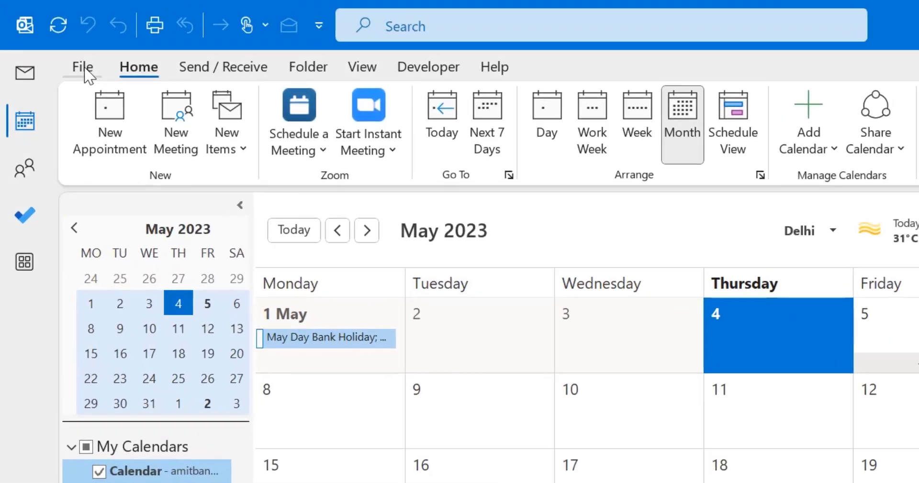
Open Outlook Options from the File menu on the Calendar category
{"action": "left_click", "coordinate": [82, 67]}
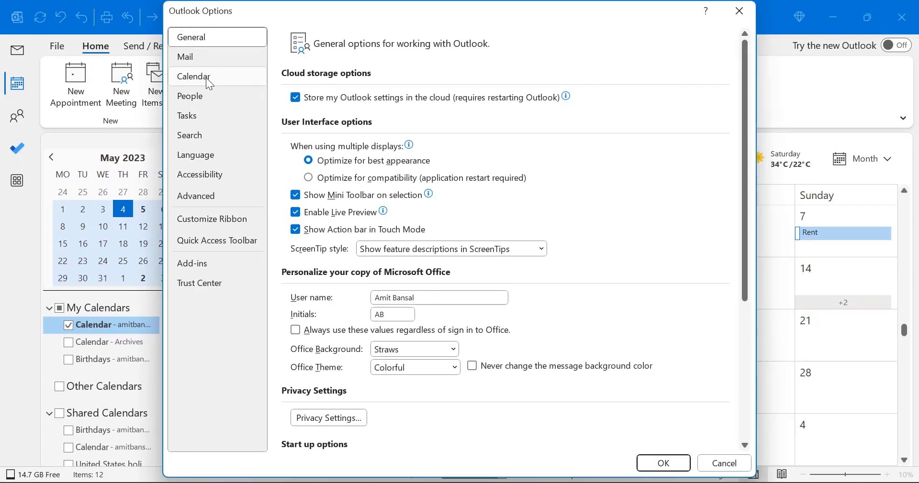
{"action": "left_click", "coordinate": [194, 76]}
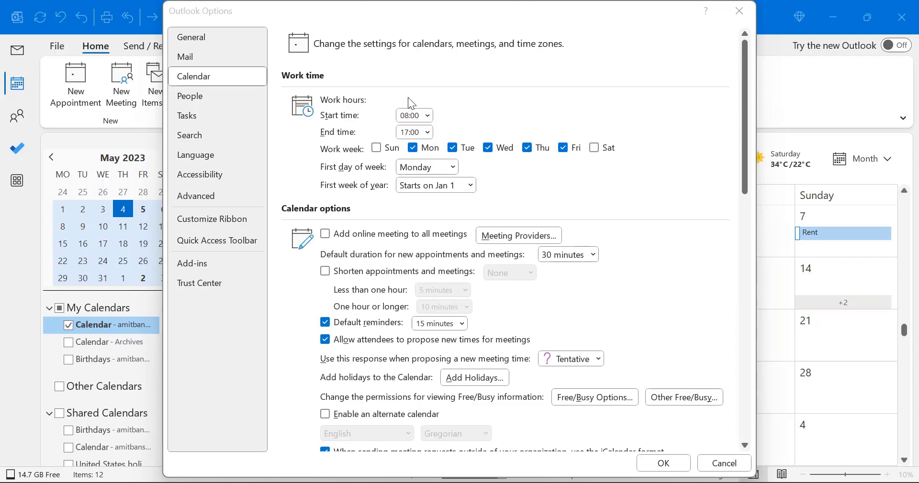
Choose Fahrenheit in the Calendar Weather section and confirm with OK
{"action": "scroll", "scroll_direction": "down", "scroll_amount": 3}
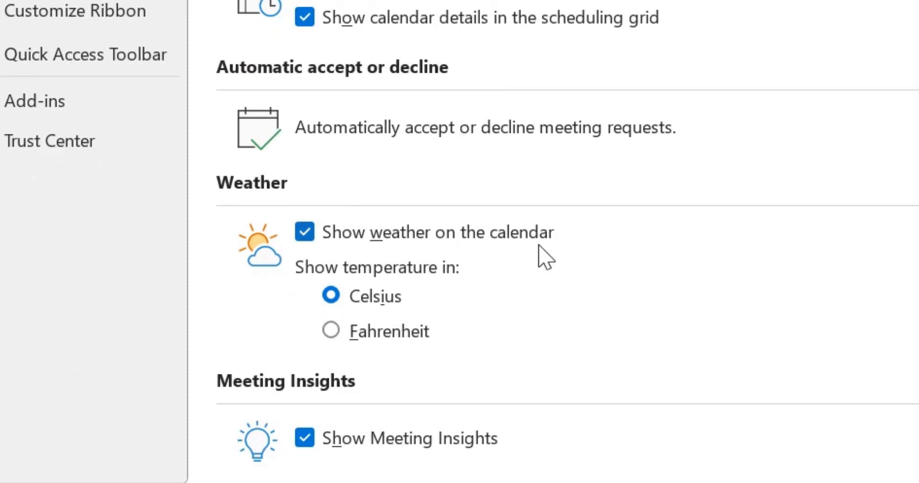
{"action": "mouse_move", "coordinate": [345, 284]}
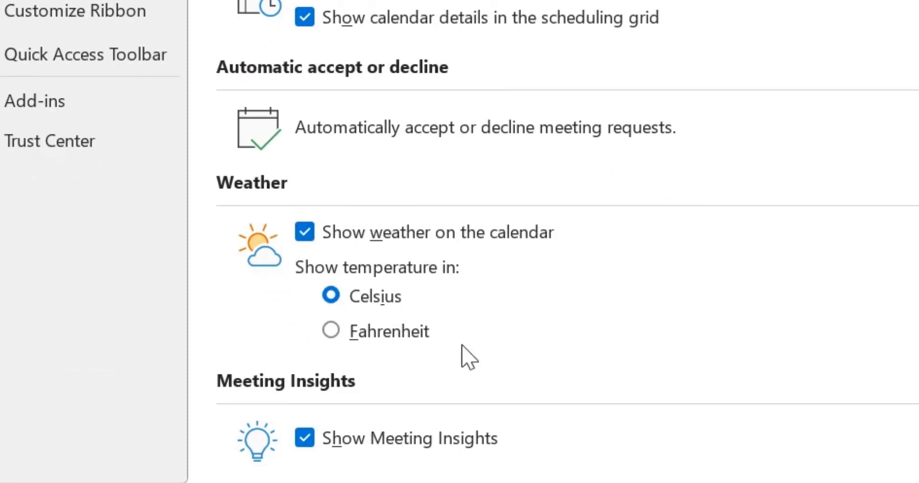
{"action": "mouse_move", "coordinate": [642, 366]}
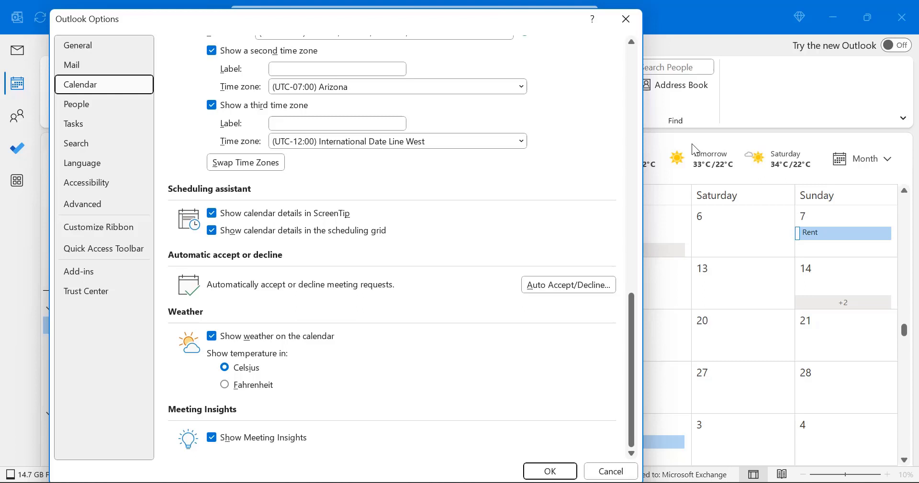
{"action": "mouse_move", "coordinate": [238, 405]}
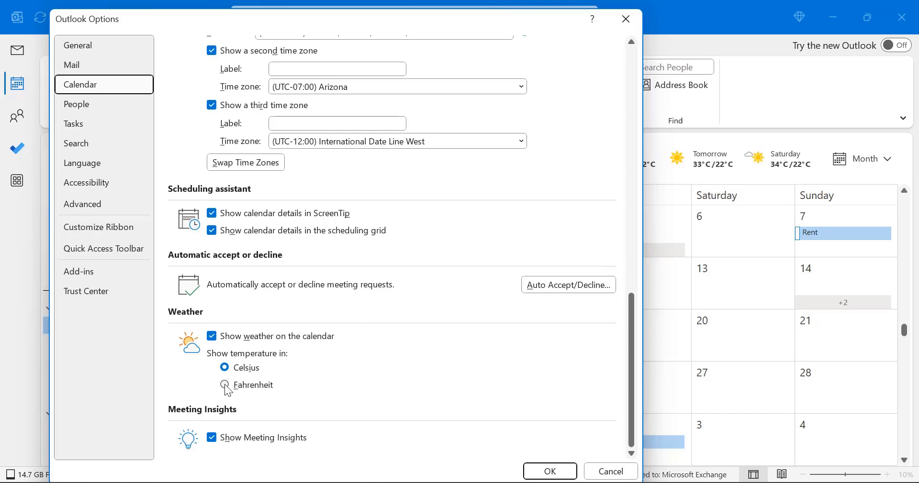
{"action": "left_click", "coordinate": [224, 385]}
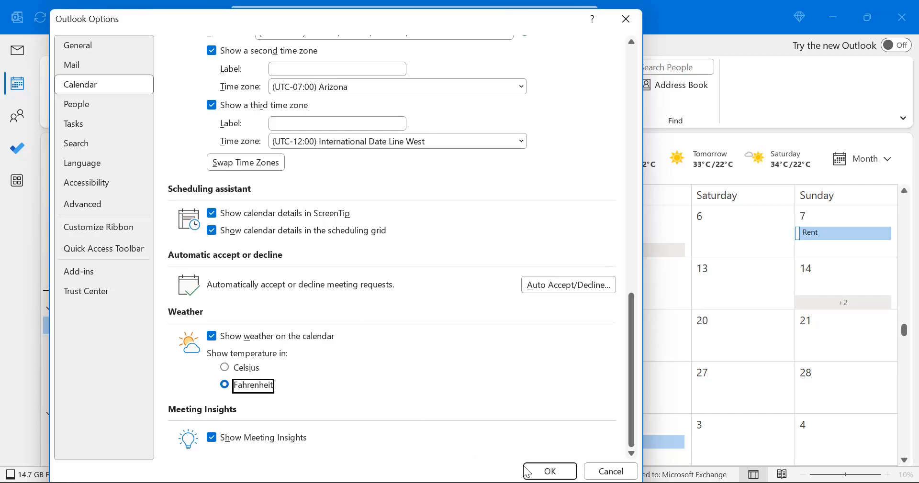
{"action": "left_click", "coordinate": [548, 471]}
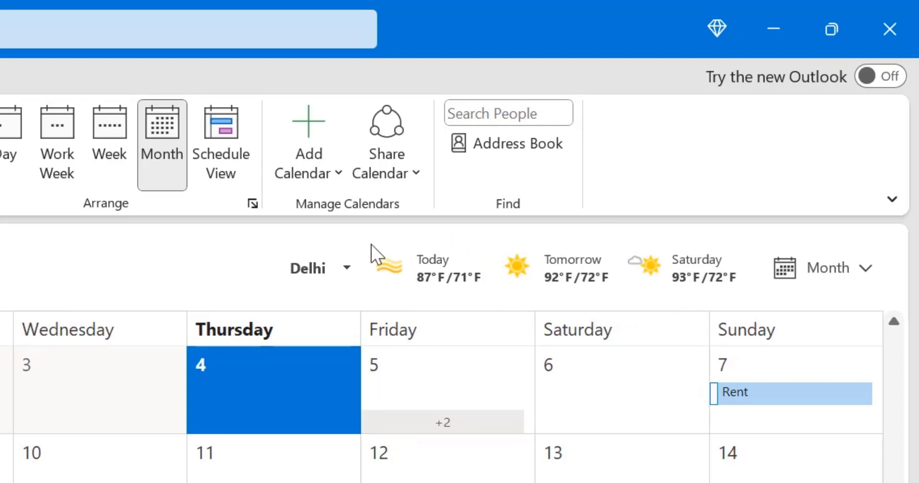
{"action": "mouse_move", "coordinate": [221, 277]}
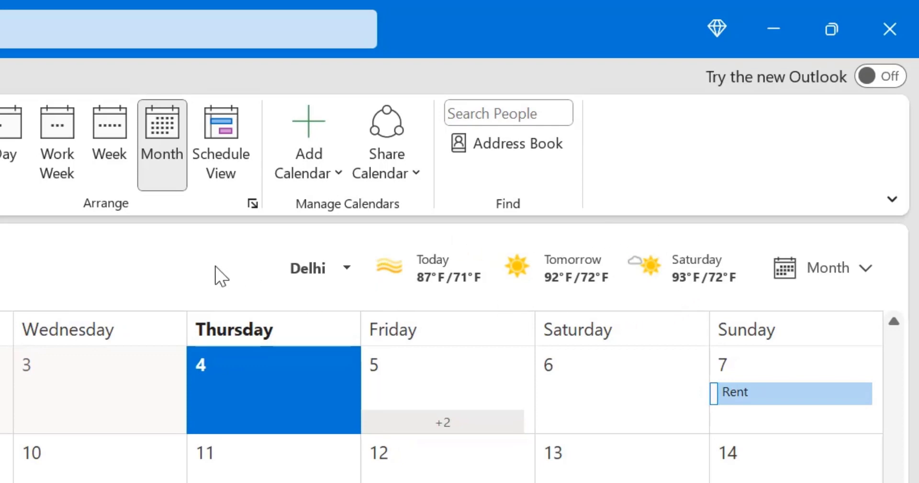